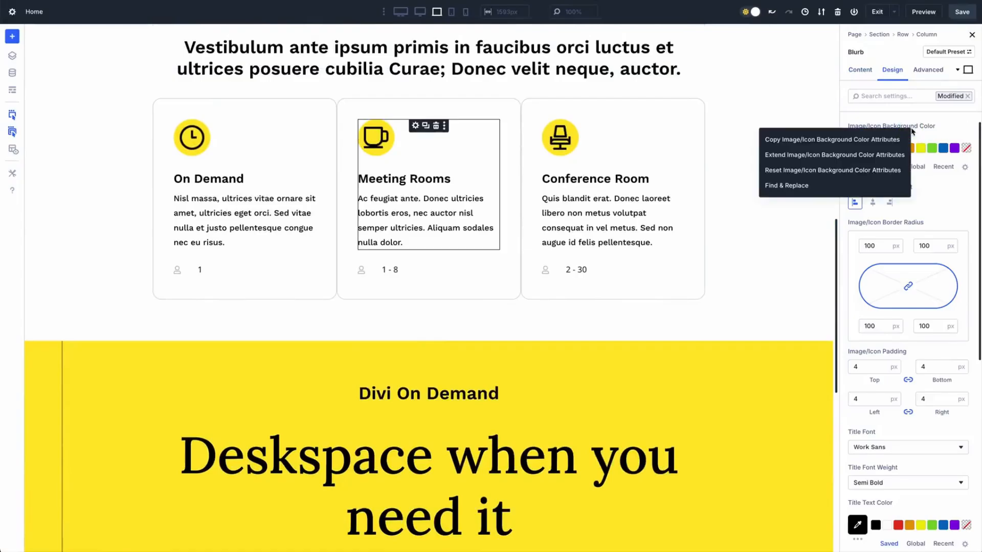
Reach the H2 heading font on the Text module's Design settings and bring up its extra options.
{"action": "left_click", "coordinate": [786, 185]}
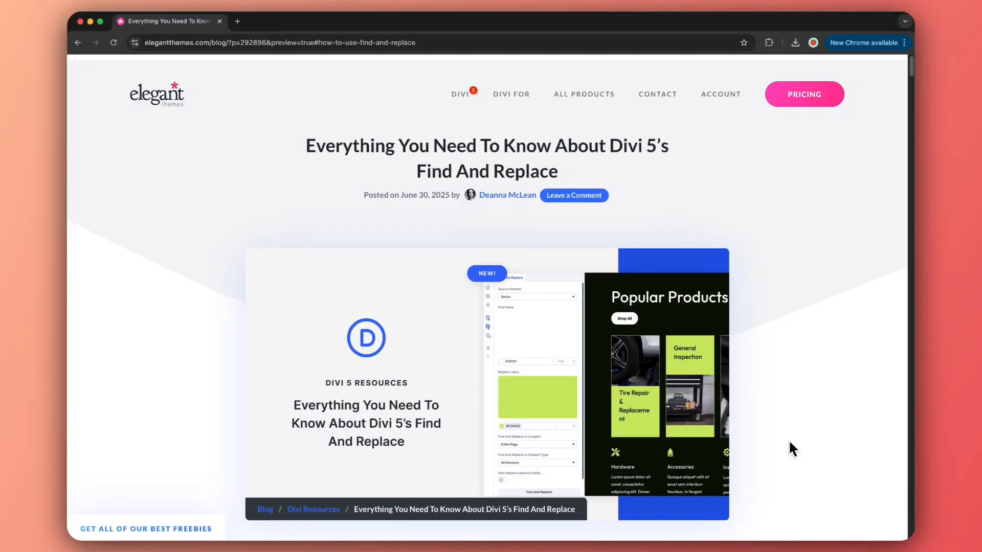
{"action": "scroll", "scroll_direction": "down", "scroll_amount": 3}
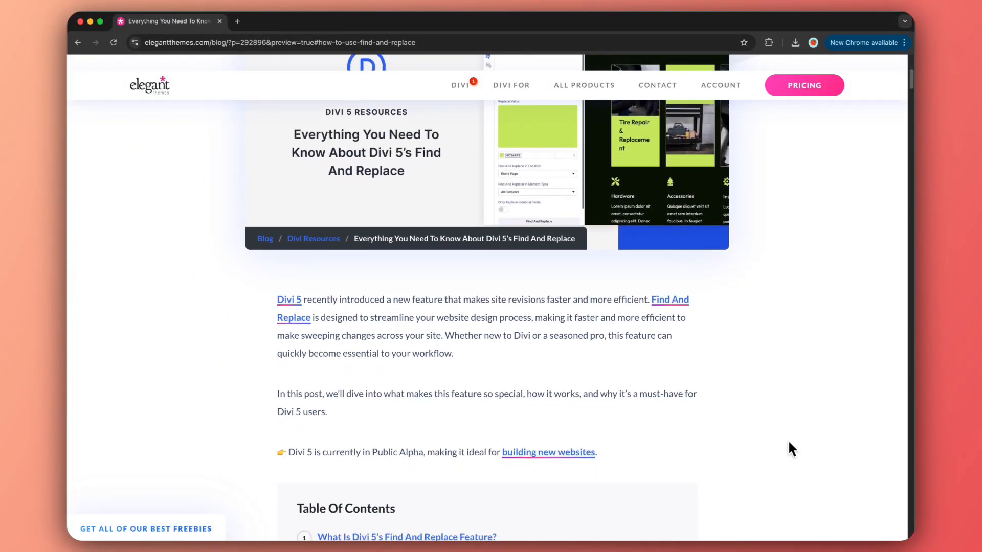
{"action": "scroll", "scroll_direction": "down", "scroll_amount": 3}
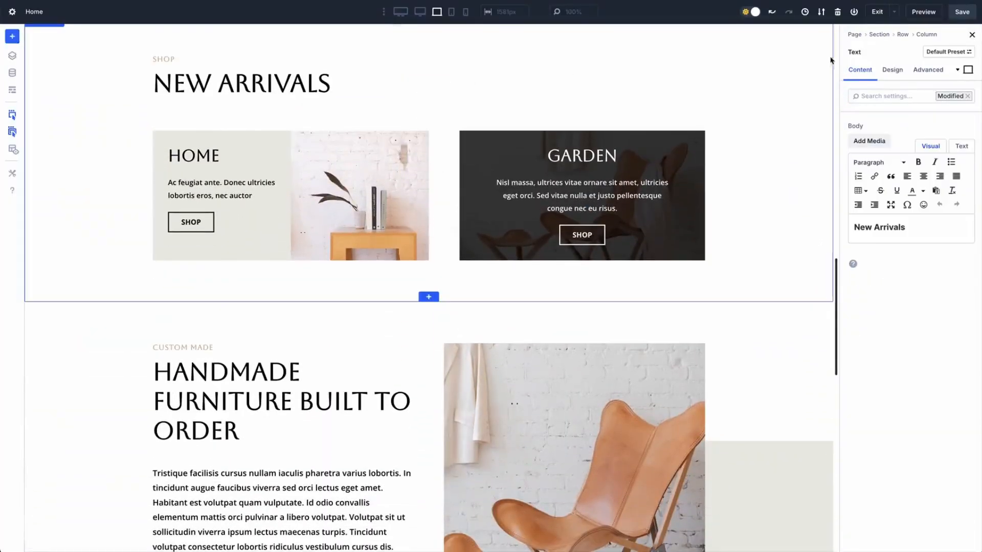
{"action": "left_click", "coordinate": [892, 70]}
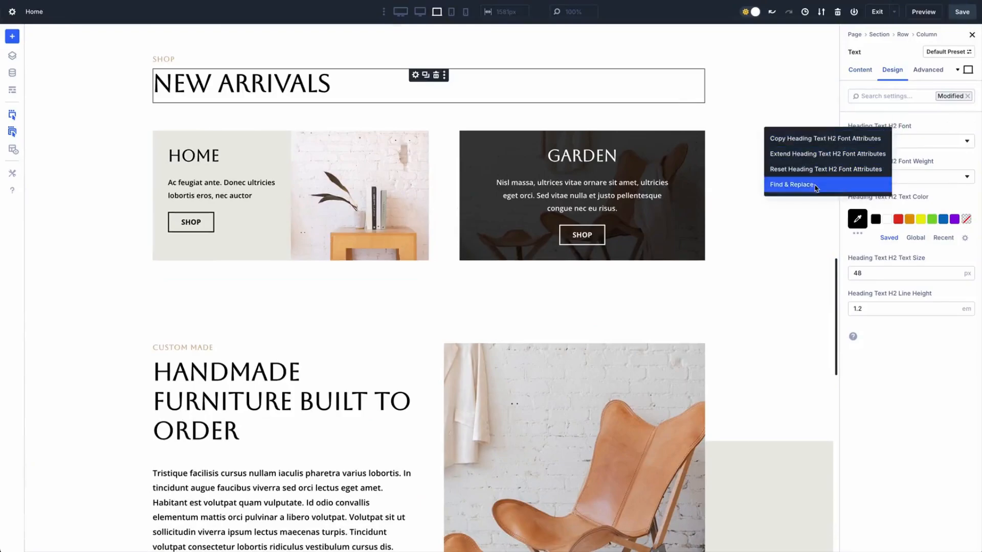
Run Find & Replace with the Titles global font, acknowledge the 11 updated fields, and close it.
{"action": "left_click", "coordinate": [793, 184]}
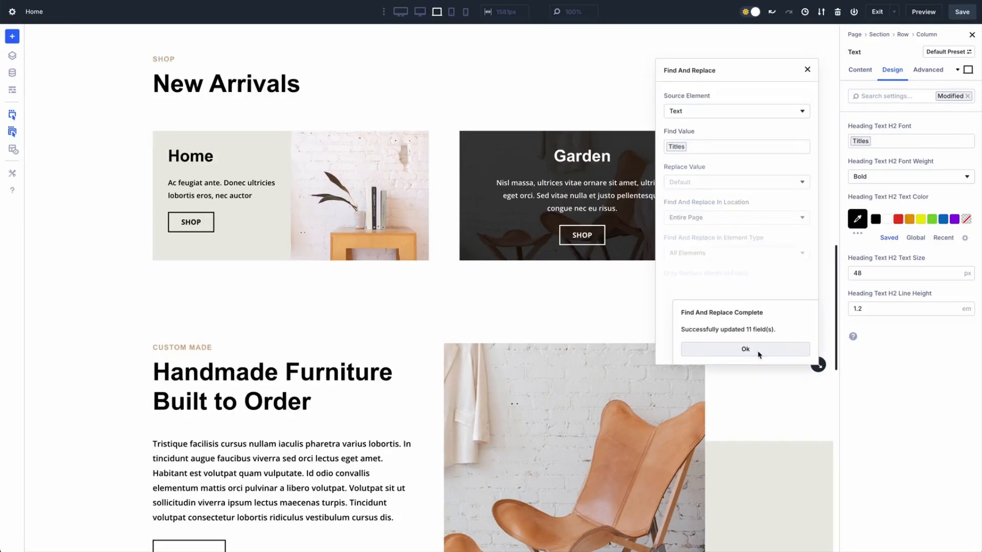
{"action": "left_click", "coordinate": [745, 348]}
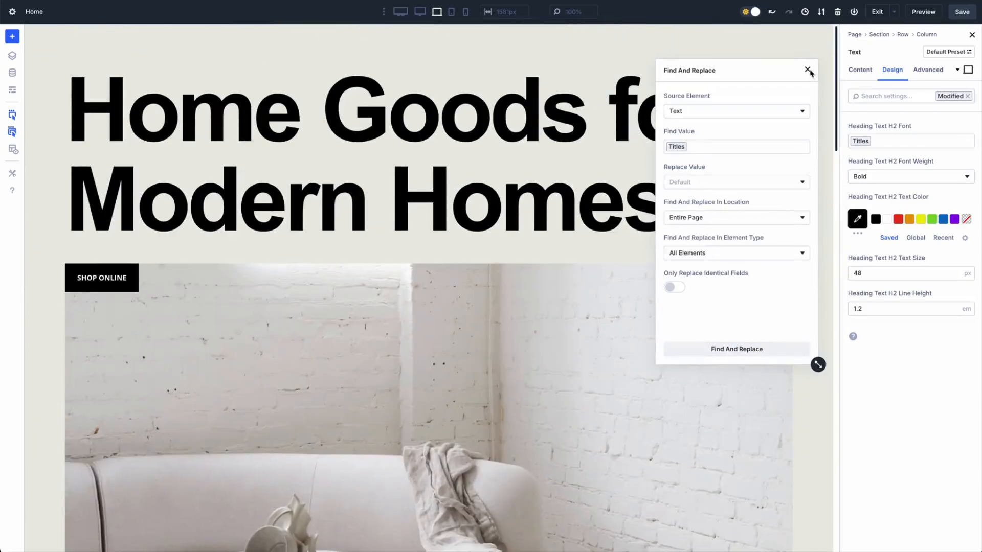
{"action": "left_click", "coordinate": [808, 70]}
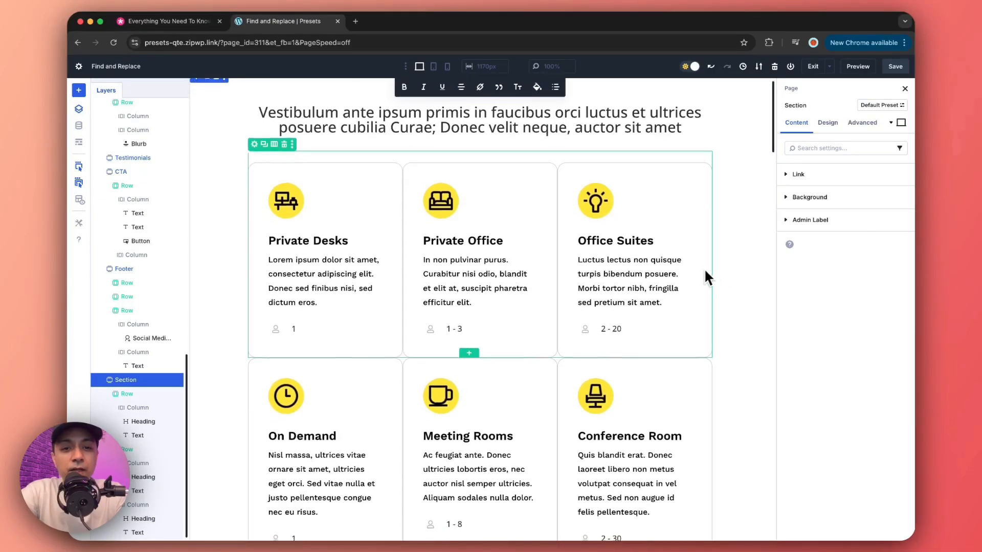
Scroll down the coworking page toward the Office Suites blurb.
{"action": "scroll", "scroll_direction": "down", "scroll_amount": 3}
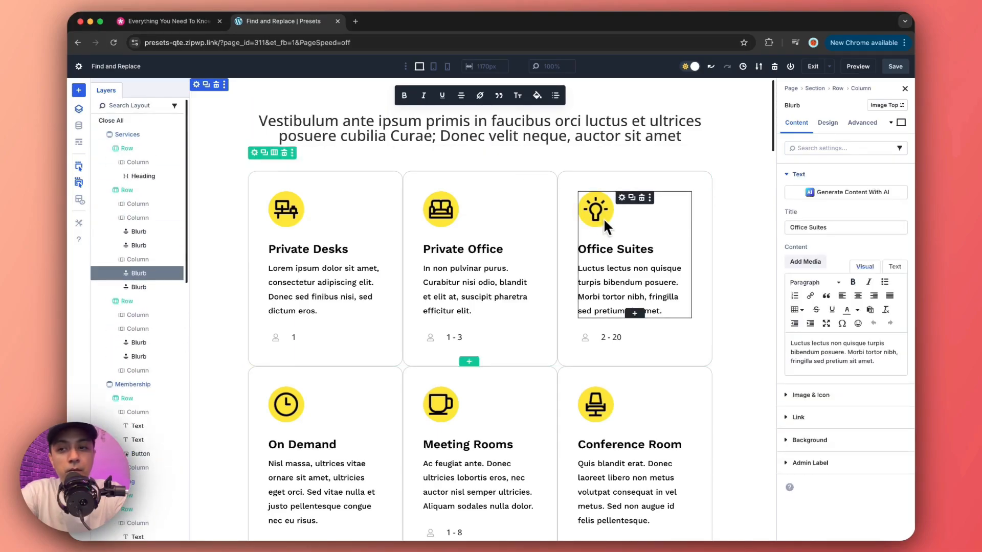
{"action": "mouse_move", "coordinate": [616, 225]}
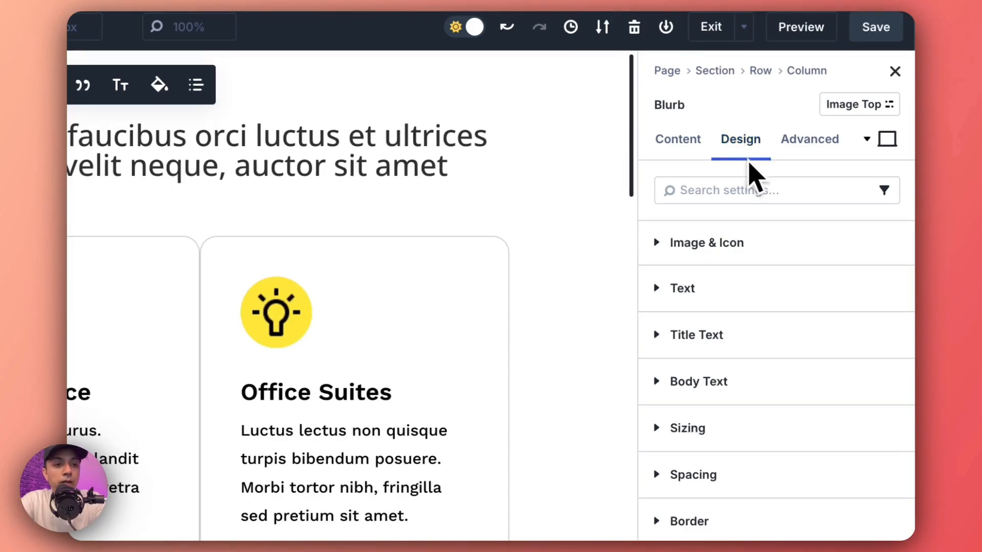
Start Find & Replace for the Office Suites blurb's FFE91E icon background colour under Image & Icon.
{"action": "left_click", "coordinate": [884, 190]}
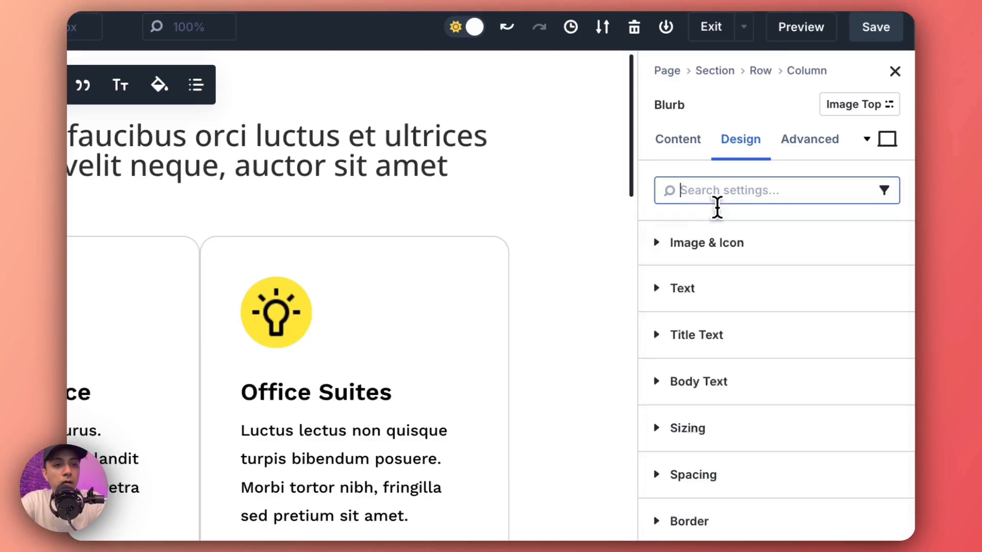
{"action": "mouse_move", "coordinate": [663, 250]}
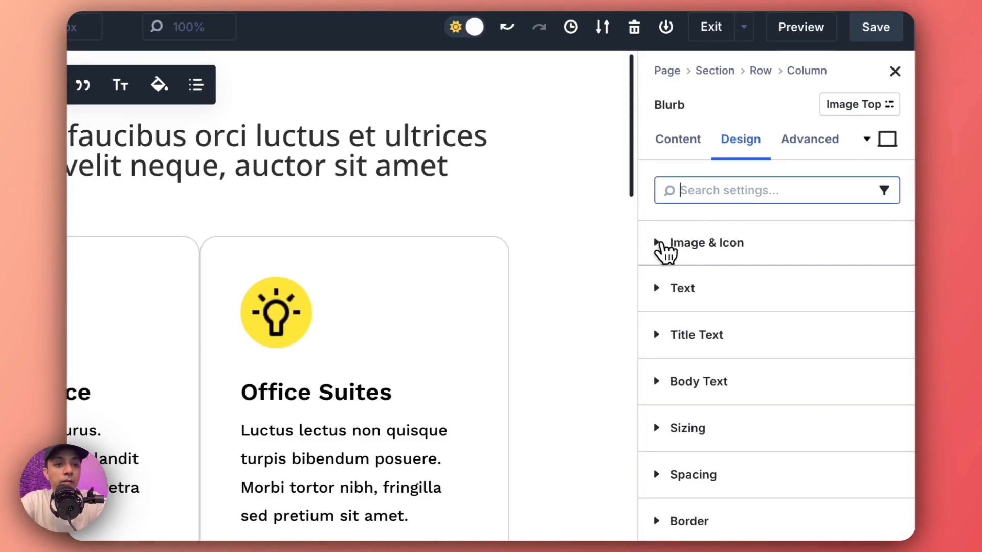
{"action": "left_click", "coordinate": [706, 243]}
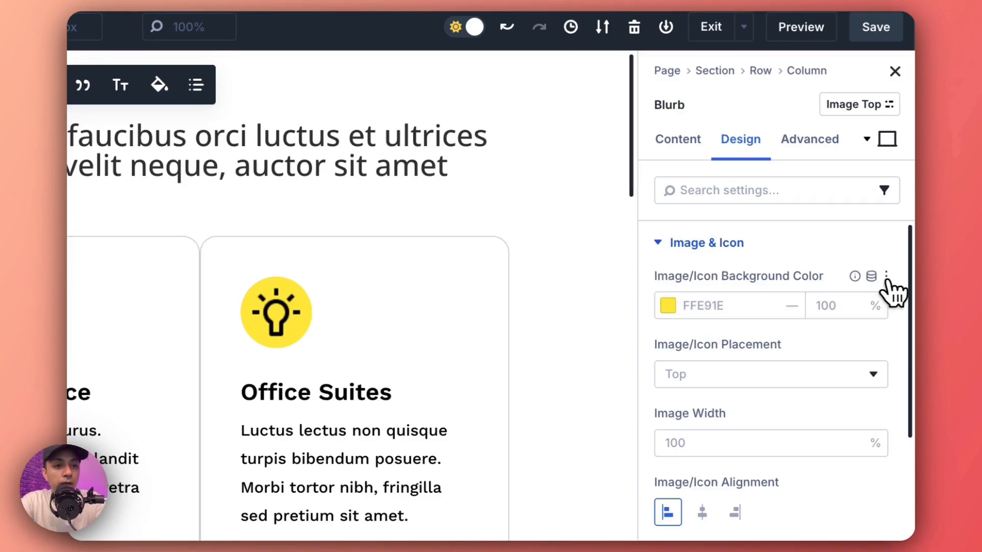
{"action": "mouse_move", "coordinate": [885, 276]}
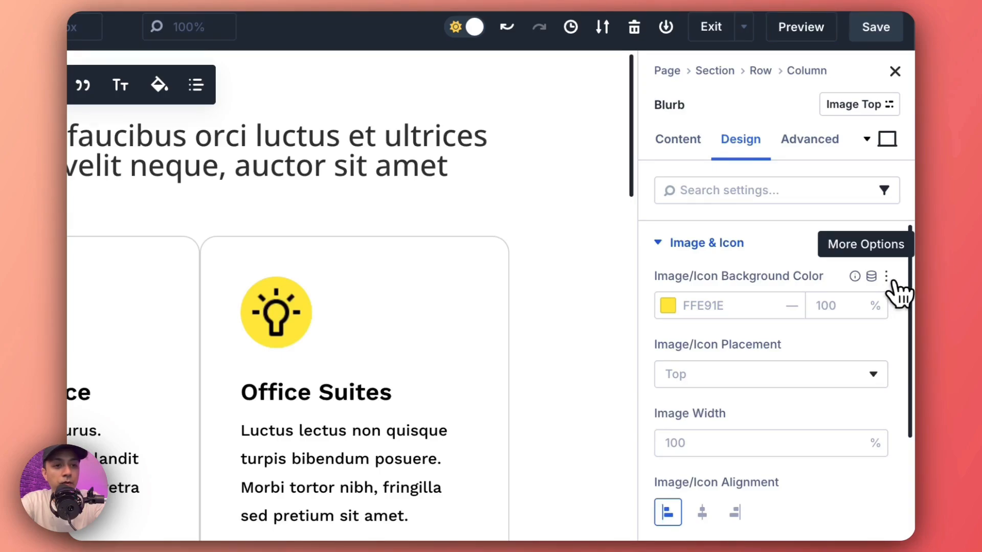
{"action": "left_click", "coordinate": [885, 275]}
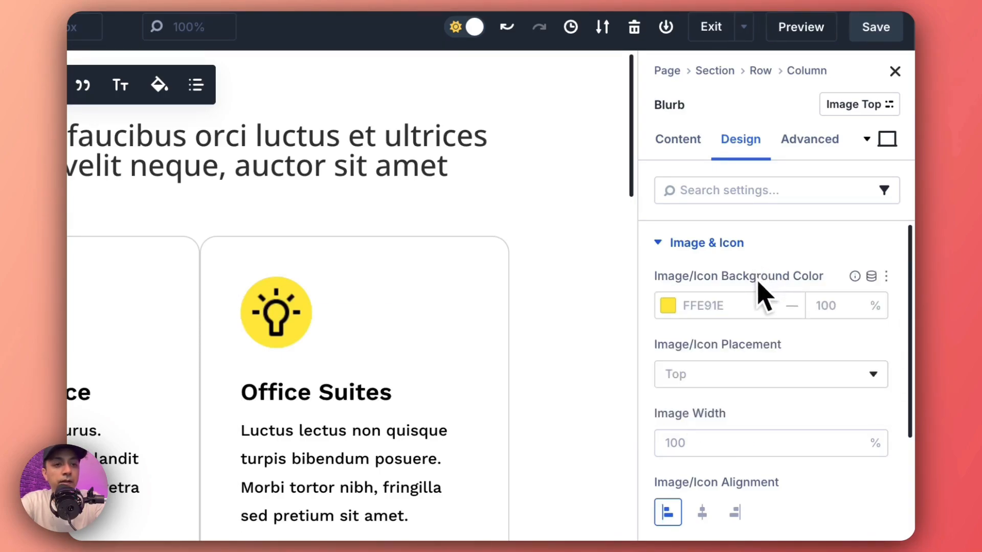
{"action": "left_click", "coordinate": [885, 276]}
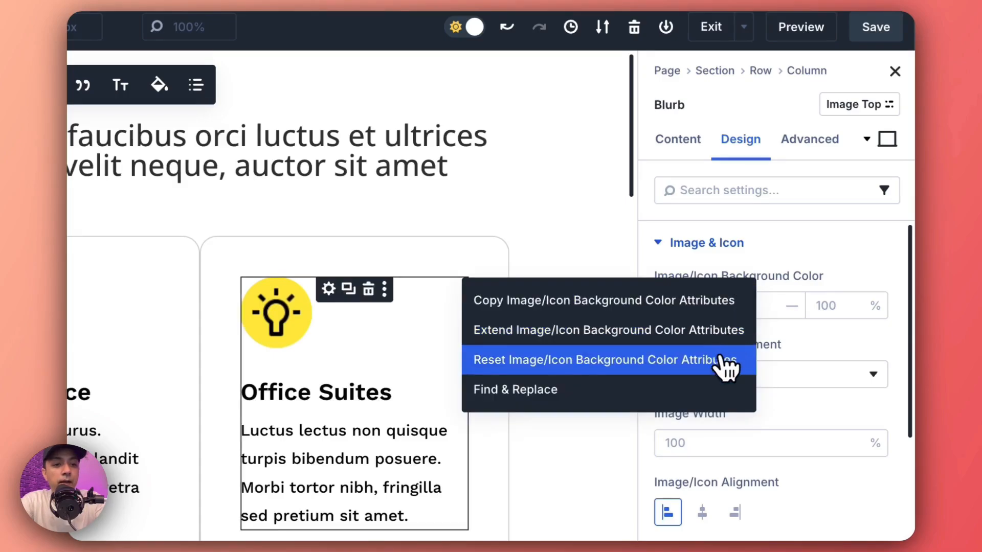
{"action": "mouse_move", "coordinate": [679, 404]}
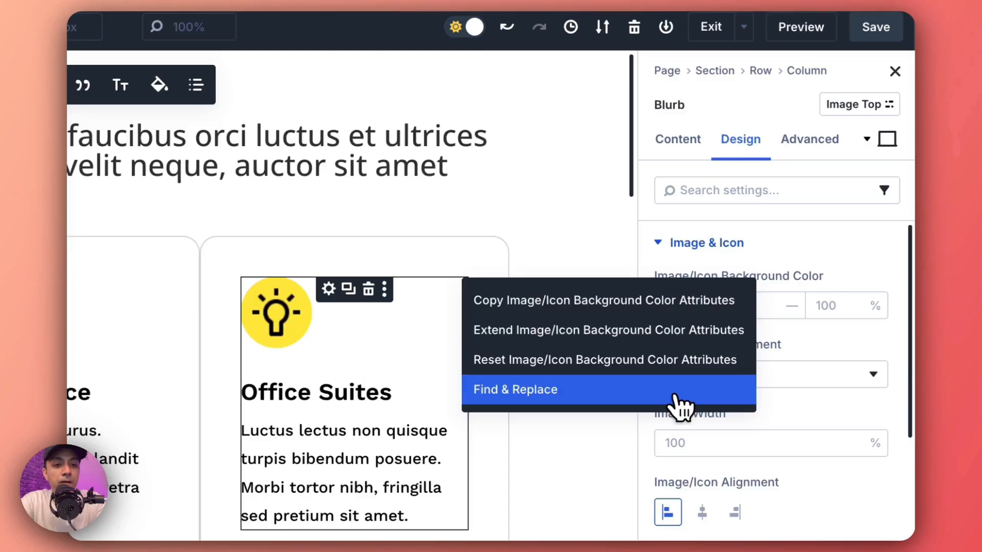
{"action": "left_click", "coordinate": [514, 388]}
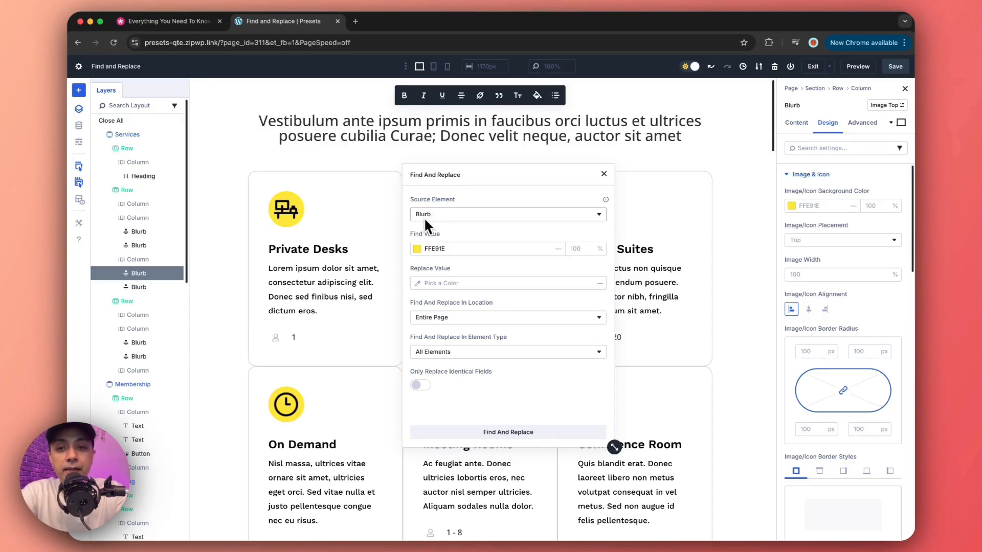
{"action": "mouse_move", "coordinate": [670, 248]}
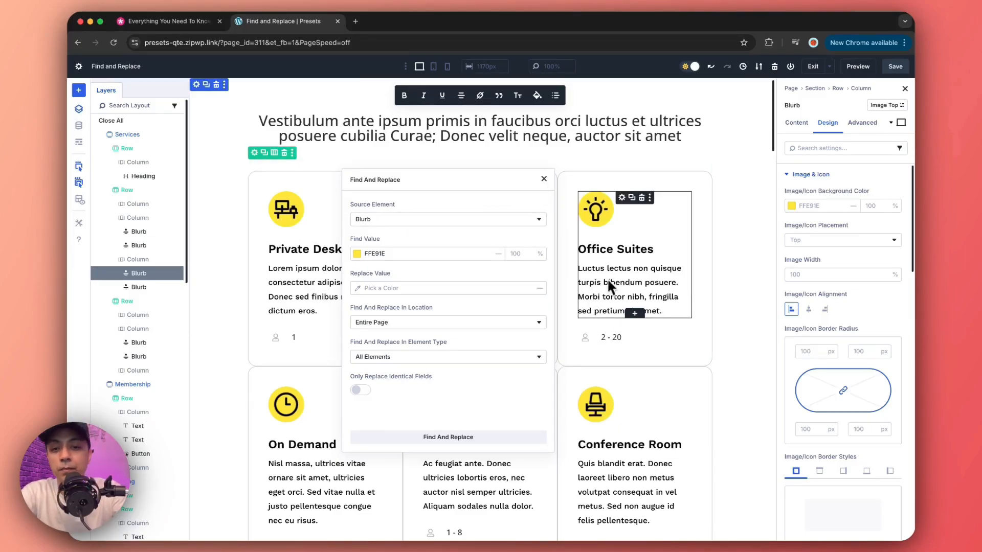
{"action": "mouse_move", "coordinate": [621, 307]}
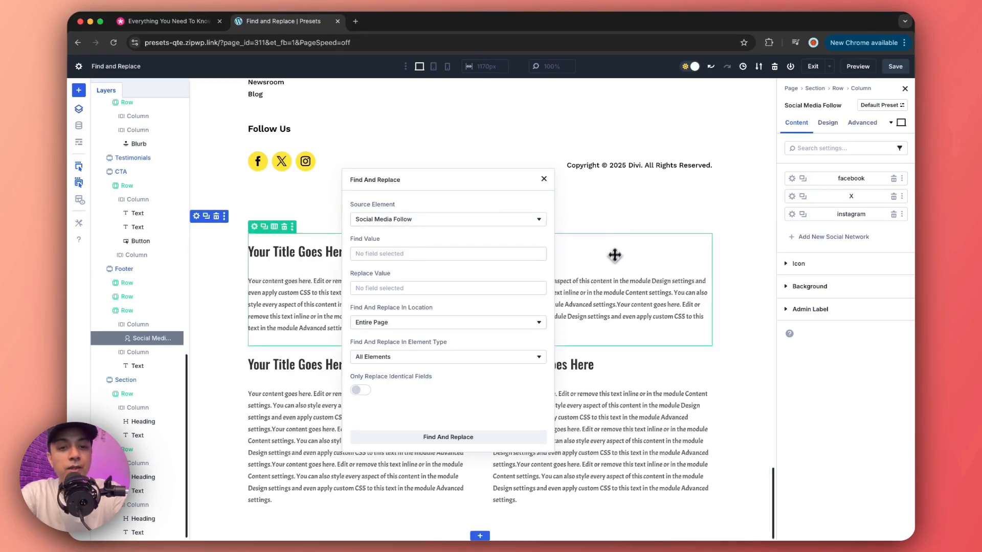
Target the footer's Social Media Follow module, then return find and replace to the blurb icon background.
{"action": "left_click", "coordinate": [447, 219]}
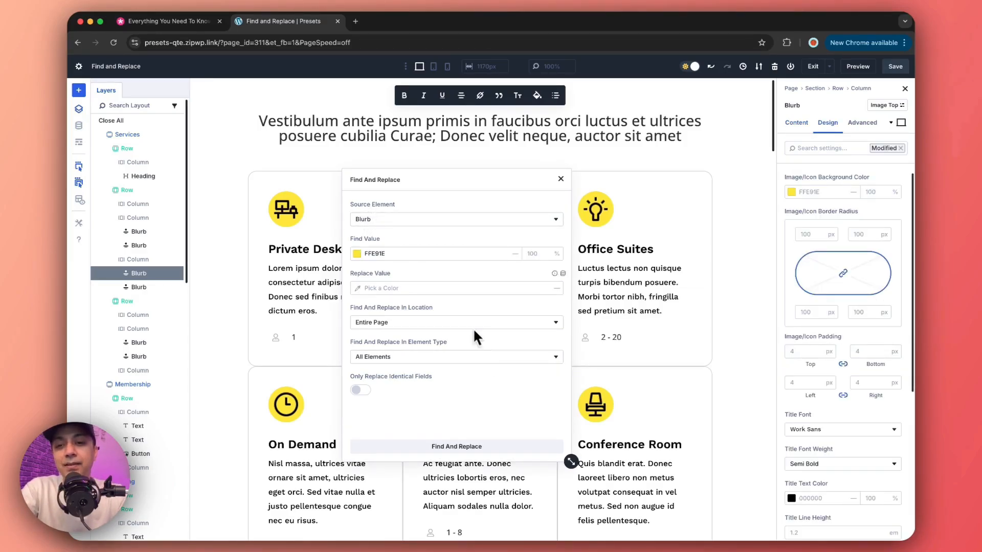
{"action": "mouse_move", "coordinate": [400, 428]}
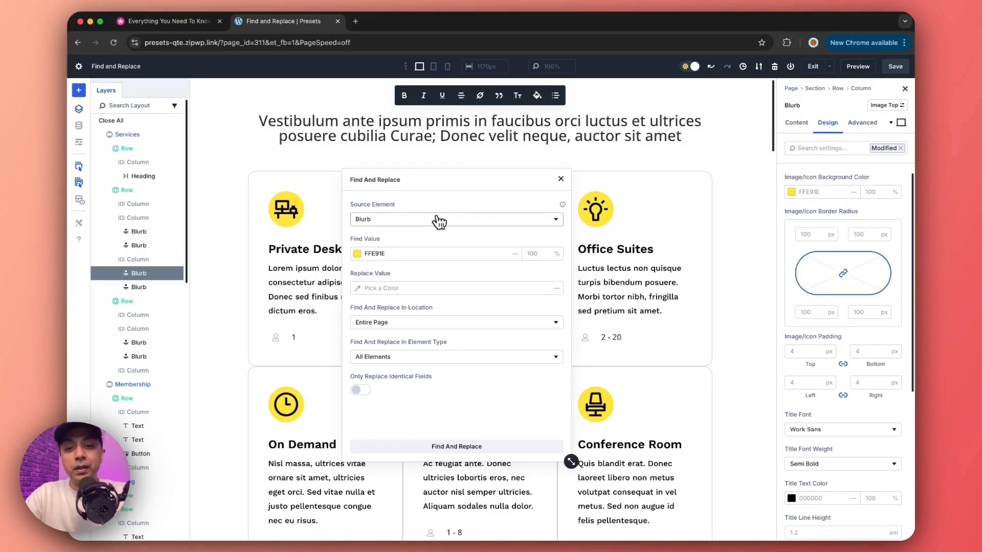
{"action": "mouse_move", "coordinate": [560, 224]}
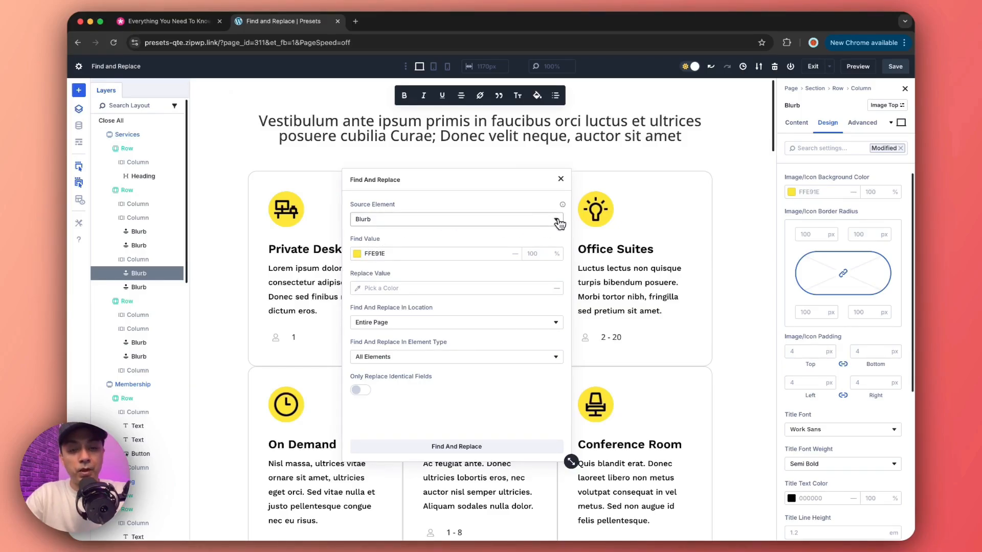
{"action": "left_click", "coordinate": [456, 219]}
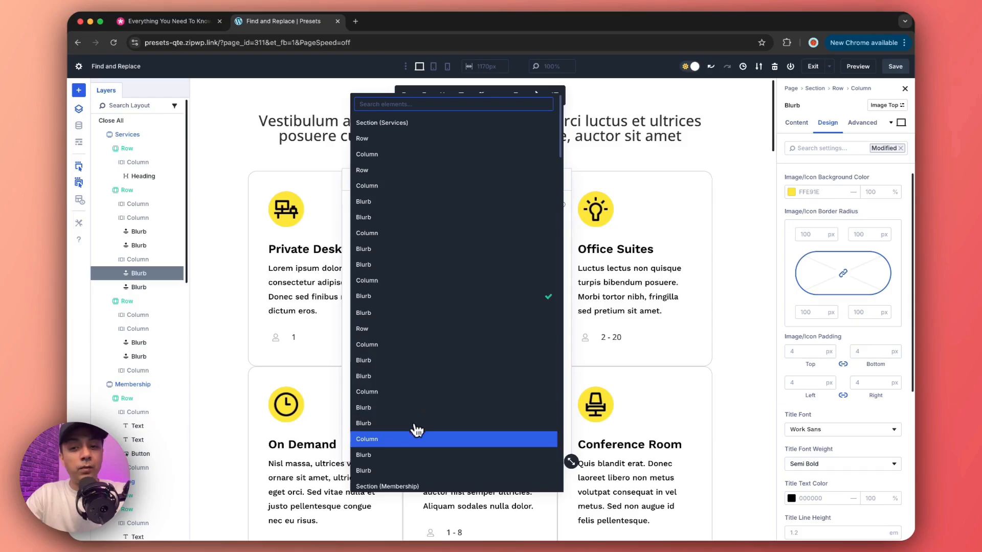
{"action": "mouse_move", "coordinate": [443, 256]}
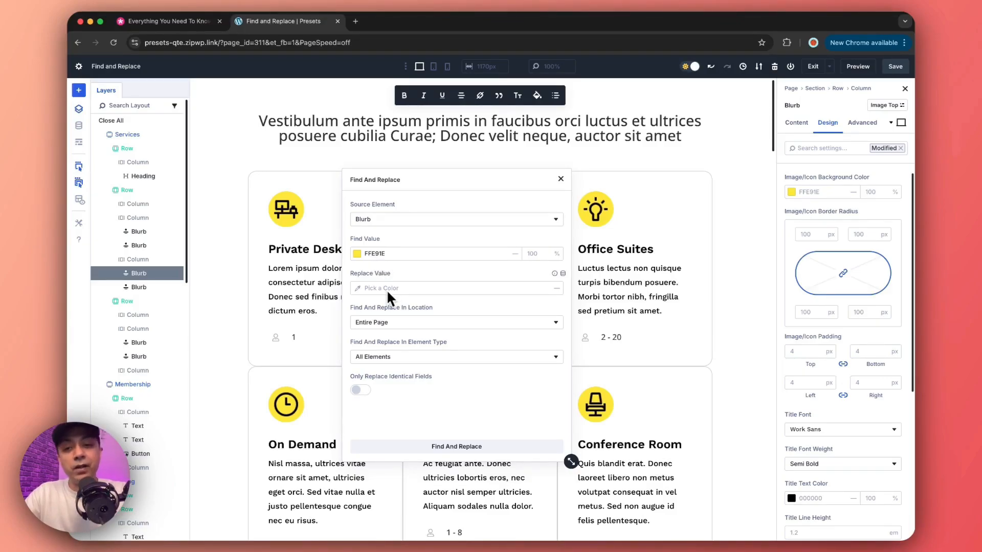
{"action": "mouse_move", "coordinate": [489, 275]}
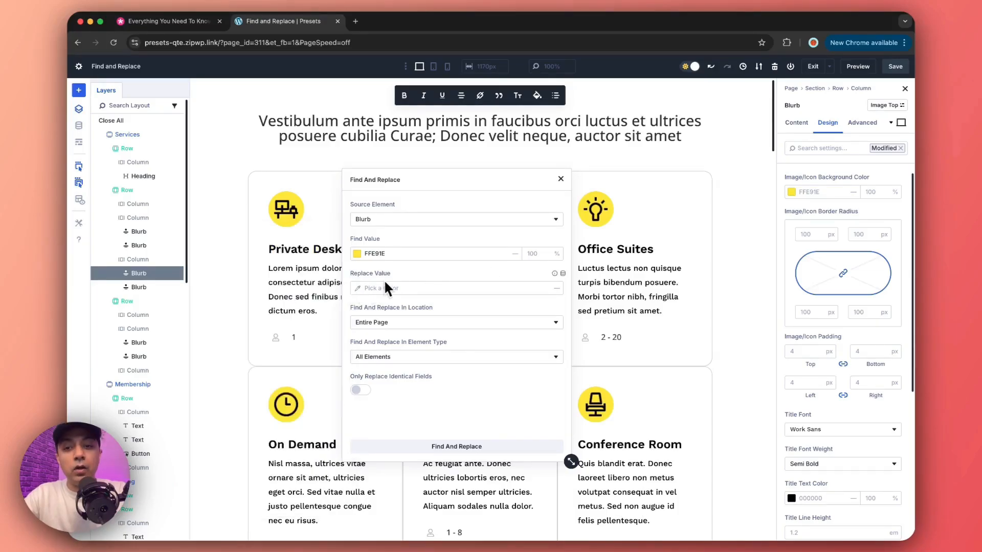
{"action": "left_click", "coordinate": [375, 288]}
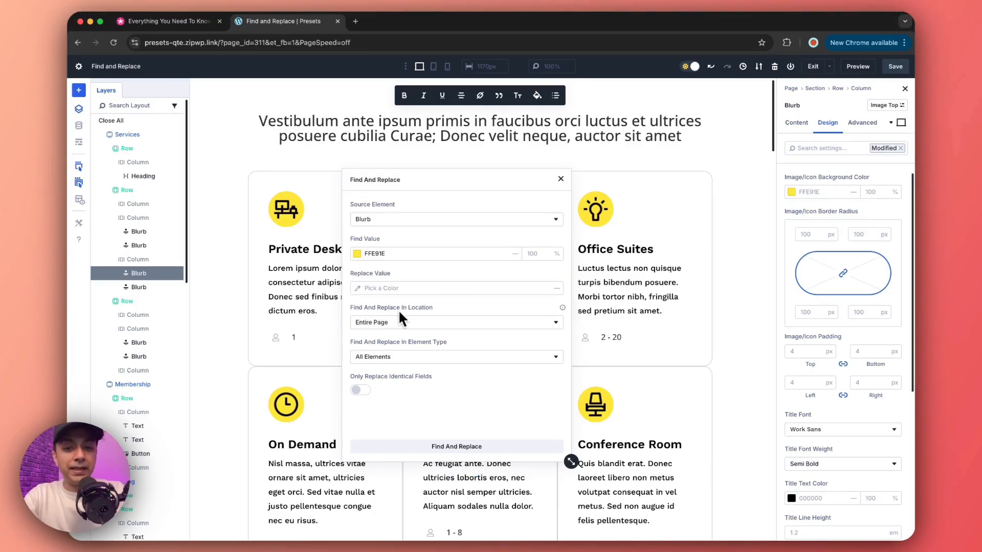
{"action": "mouse_move", "coordinate": [424, 319]}
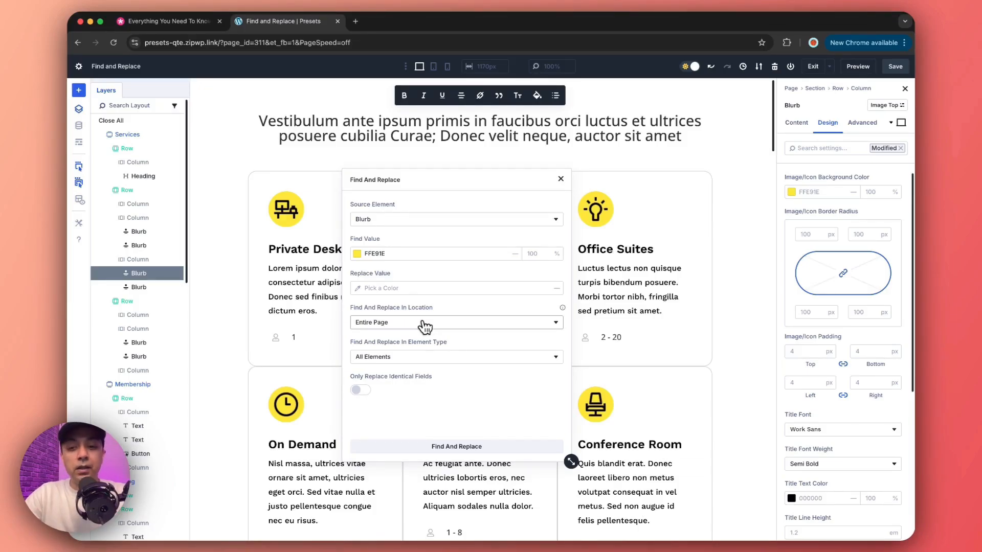
{"action": "left_click", "coordinate": [455, 323]}
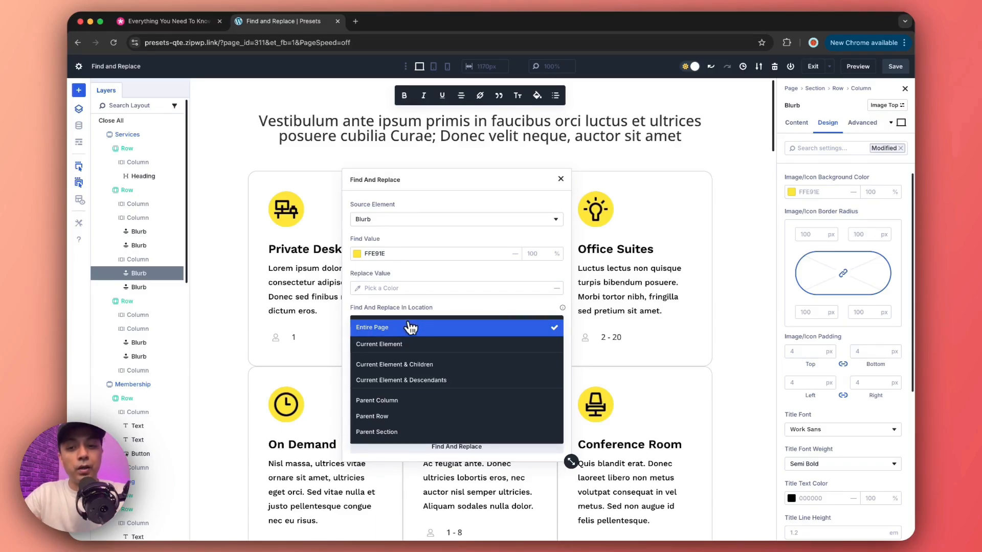
{"action": "mouse_move", "coordinate": [407, 345]}
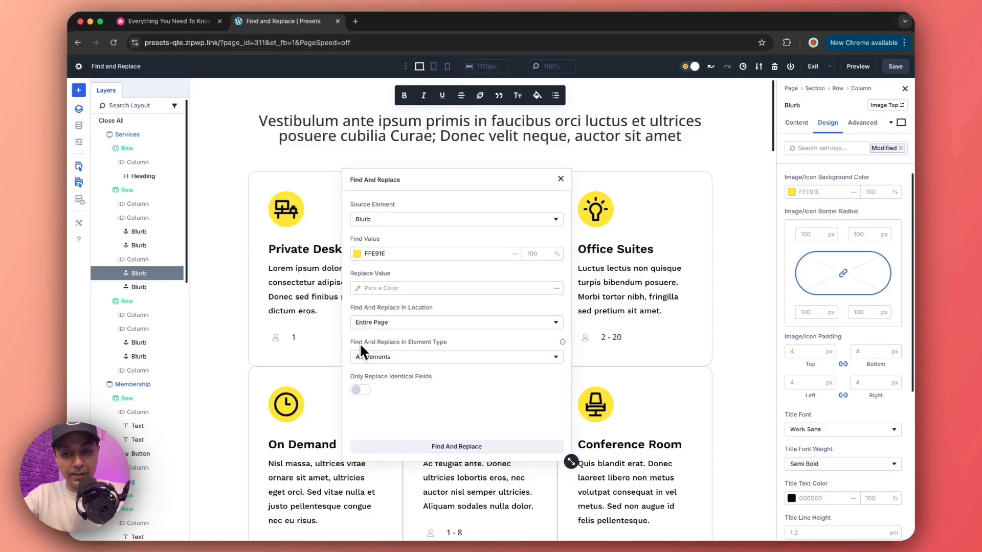
{"action": "mouse_move", "coordinate": [422, 353]}
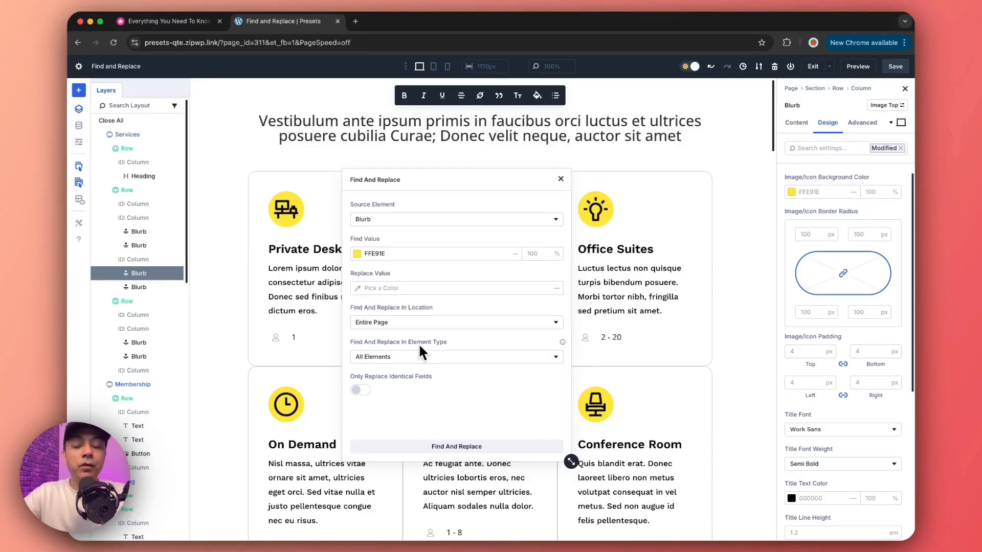
{"action": "mouse_move", "coordinate": [412, 357]}
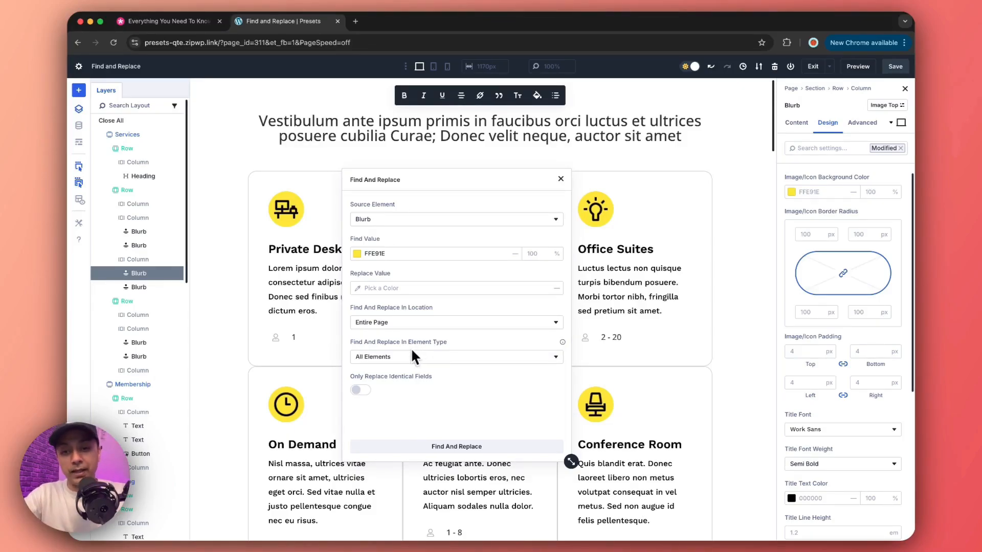
{"action": "mouse_move", "coordinate": [523, 362]}
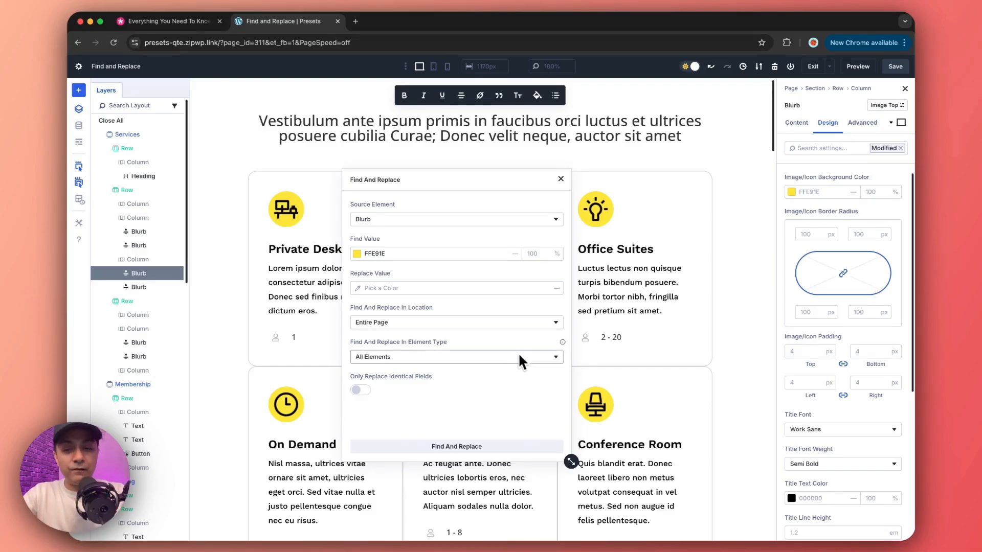
{"action": "mouse_move", "coordinate": [396, 362]}
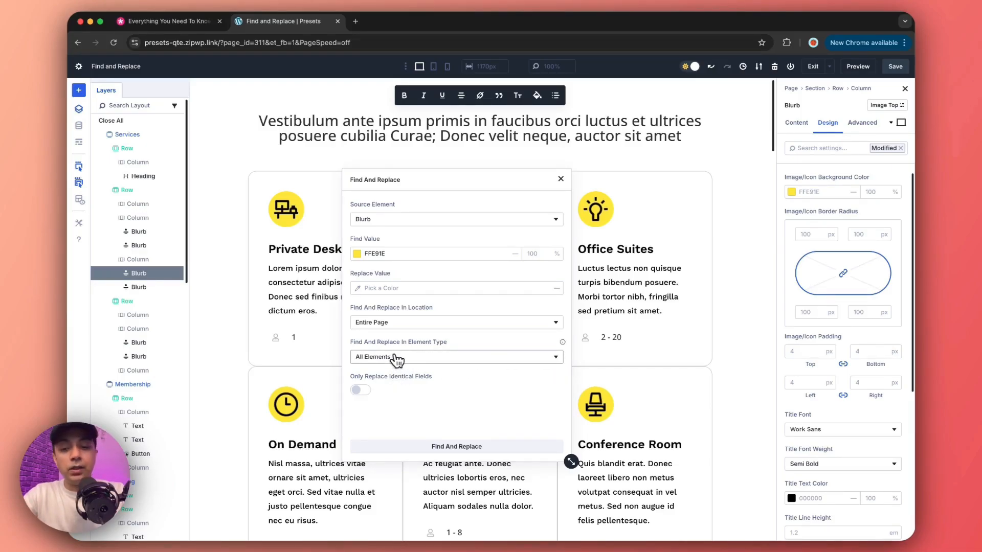
{"action": "left_click", "coordinate": [456, 357]}
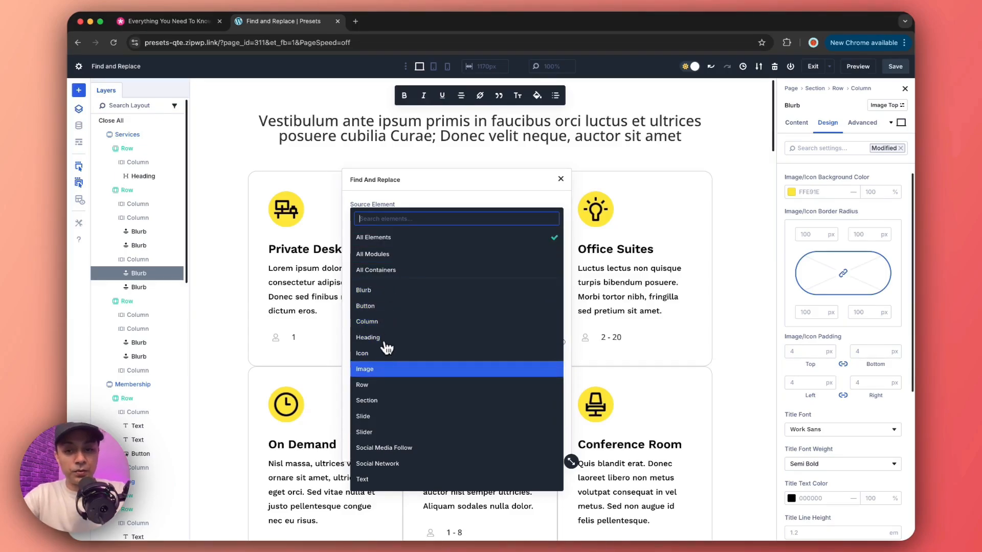
{"action": "left_click", "coordinate": [363, 290]}
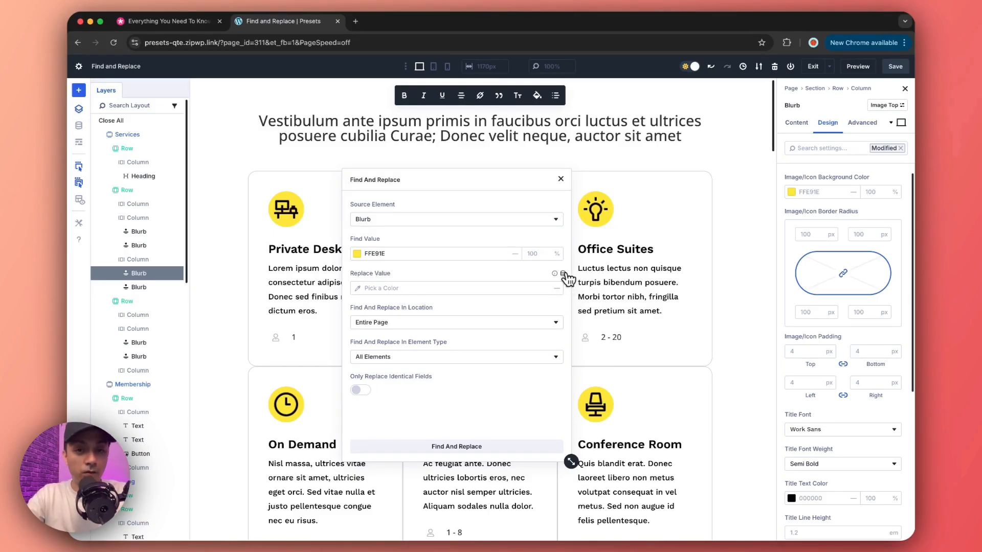
Set the replacement colour to #ff646d and run the replacement across the page, updating 12 fields.
{"action": "left_click", "coordinate": [554, 274]}
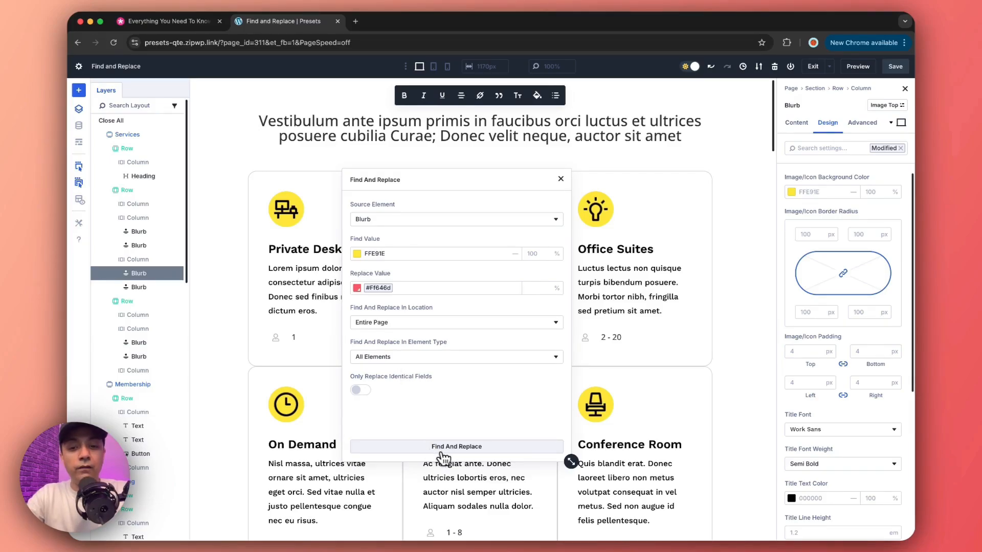
{"action": "mouse_move", "coordinate": [495, 451]}
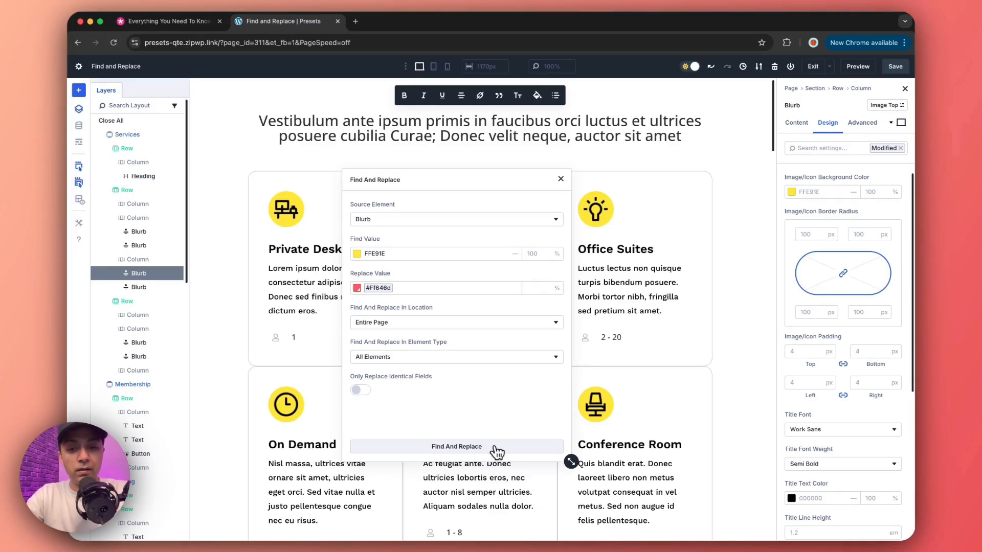
{"action": "left_click", "coordinate": [456, 447]}
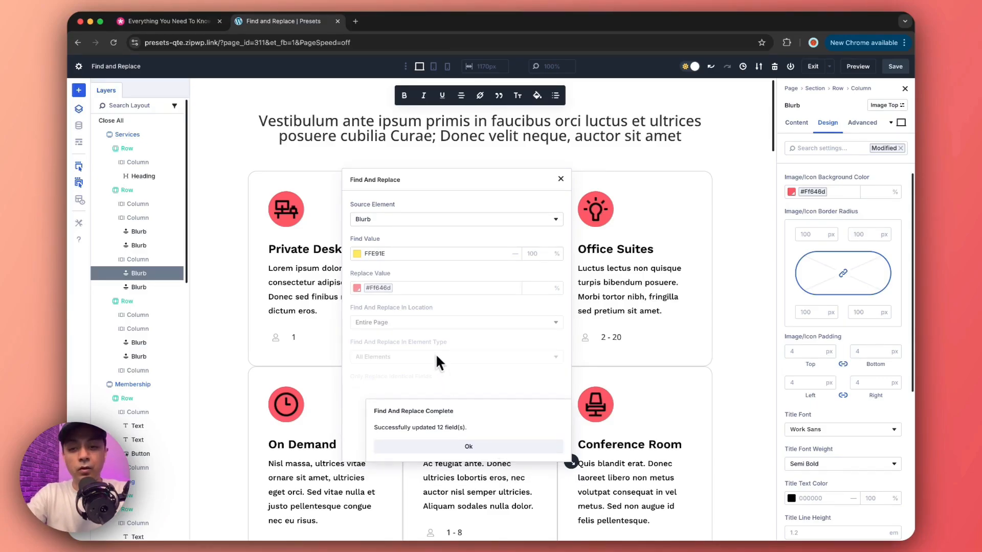
{"action": "mouse_move", "coordinate": [436, 441]}
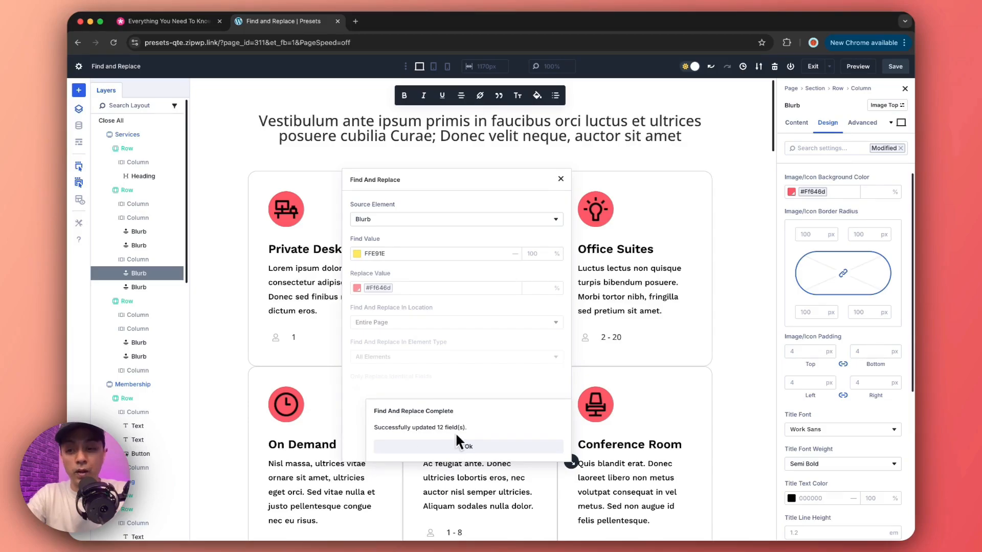
Dismiss the Find And Replace Complete notice, leaving all six blurb icons red.
{"action": "left_click", "coordinate": [467, 446]}
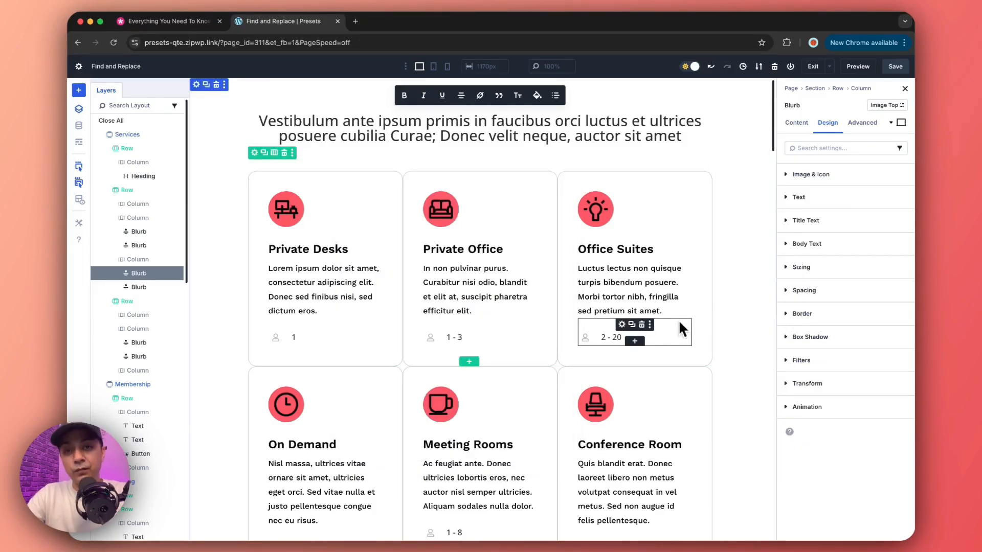
{"action": "mouse_move", "coordinate": [611, 335]}
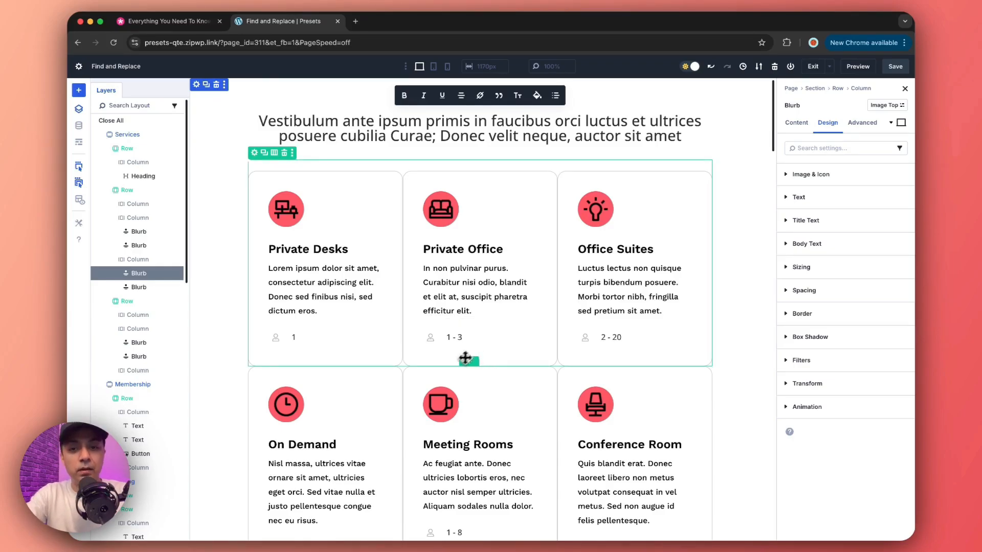
Reach the bottom Your Title Goes Here heading and show its Heading Text design settings.
{"action": "scroll", "scroll_direction": "down", "scroll_amount": 3}
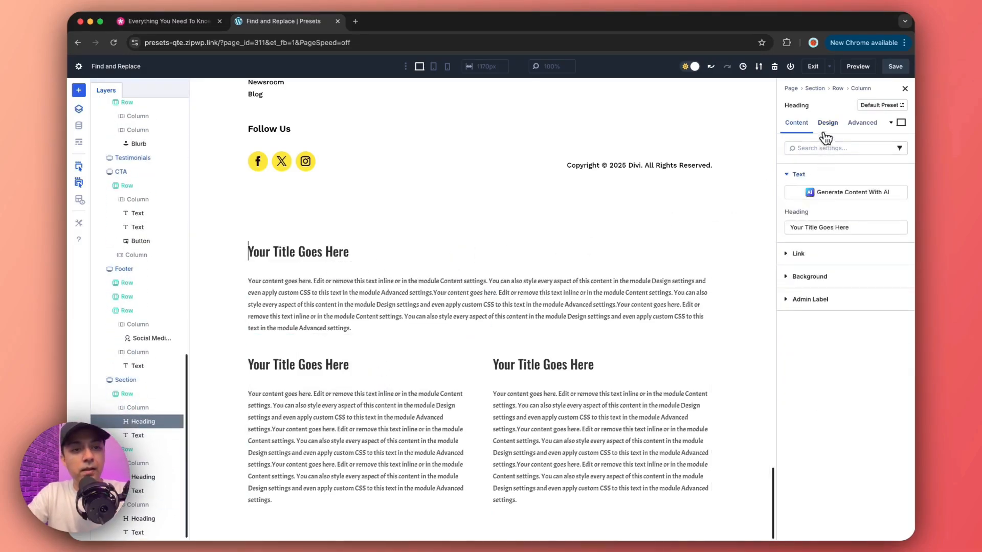
{"action": "left_click", "coordinate": [827, 122]}
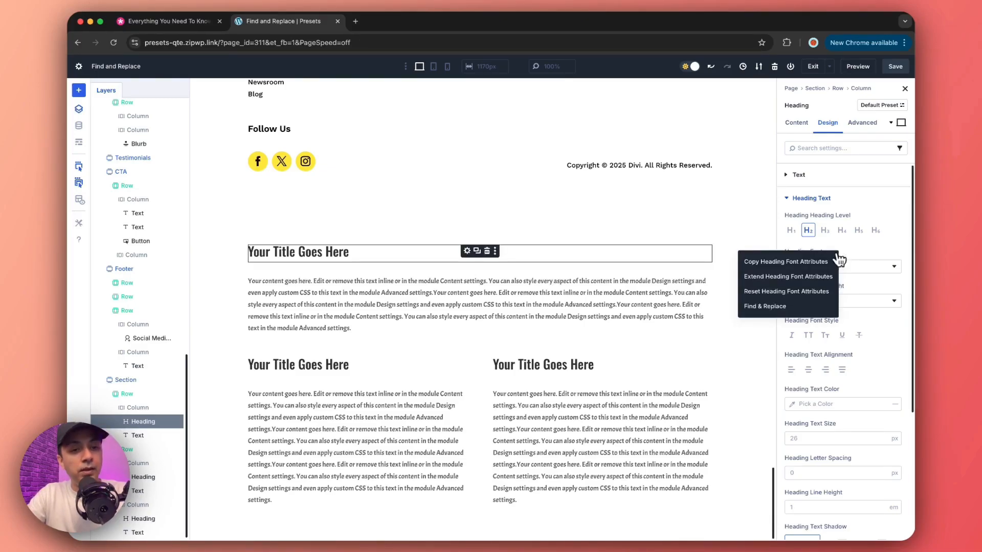
{"action": "mouse_move", "coordinate": [765, 306]}
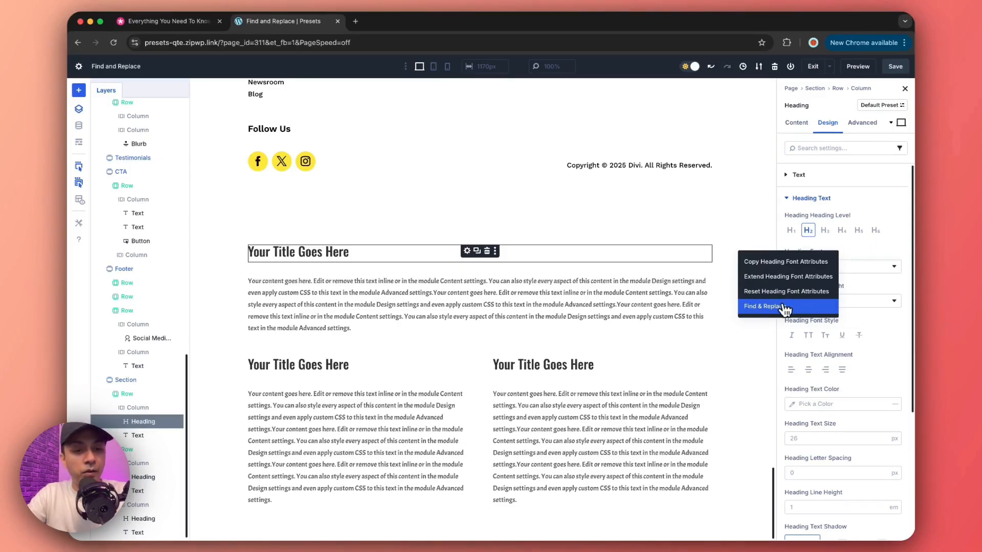
Replace the Oswald heading font with the Headings global font page-wide, updating 3 fields.
{"action": "left_click", "coordinate": [766, 306]}
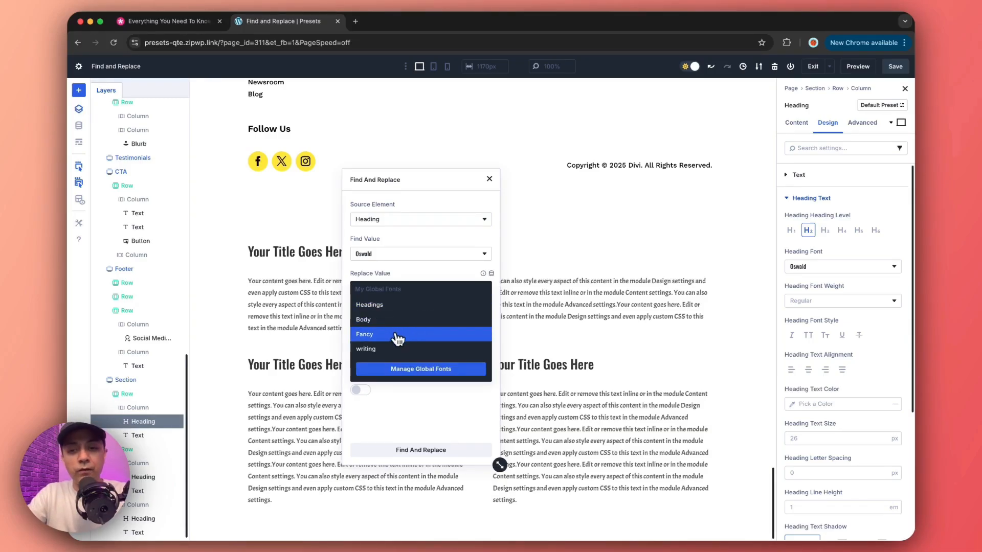
{"action": "mouse_move", "coordinate": [393, 338]}
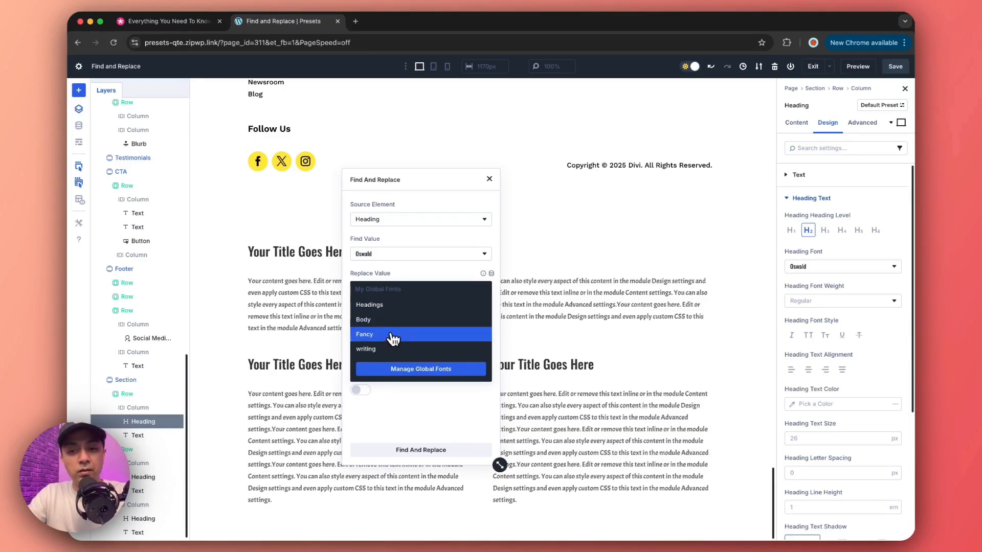
{"action": "left_click", "coordinate": [369, 305]}
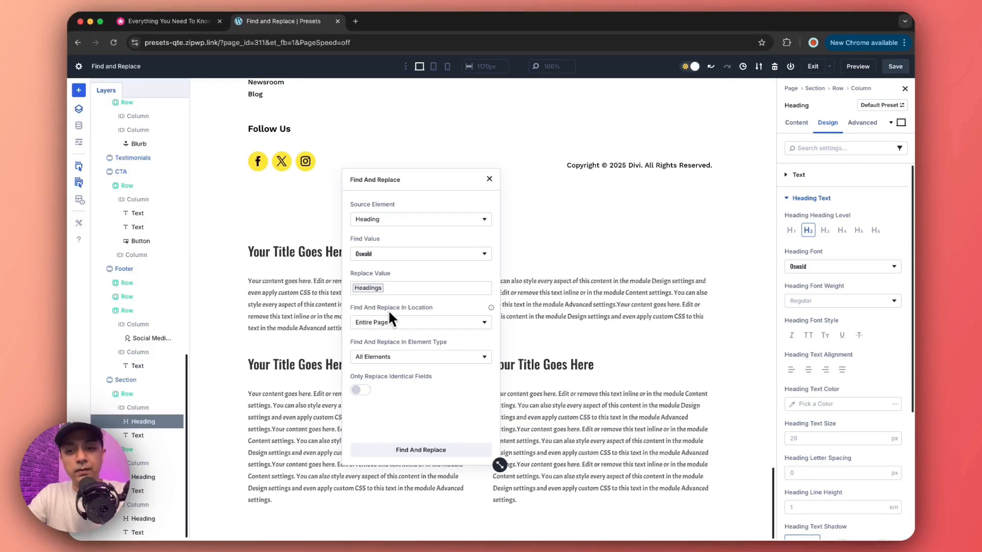
{"action": "mouse_move", "coordinate": [360, 341]}
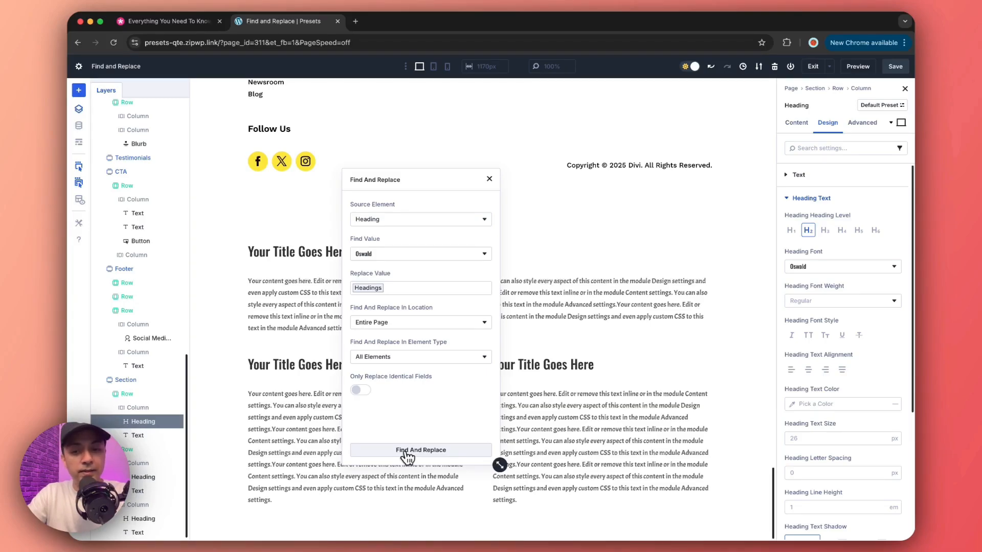
{"action": "left_click", "coordinate": [420, 450]}
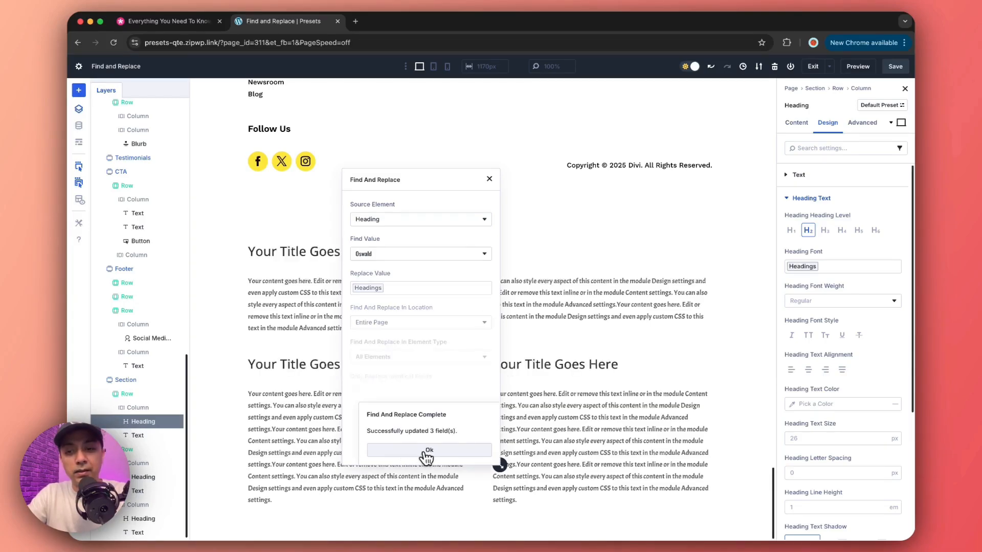